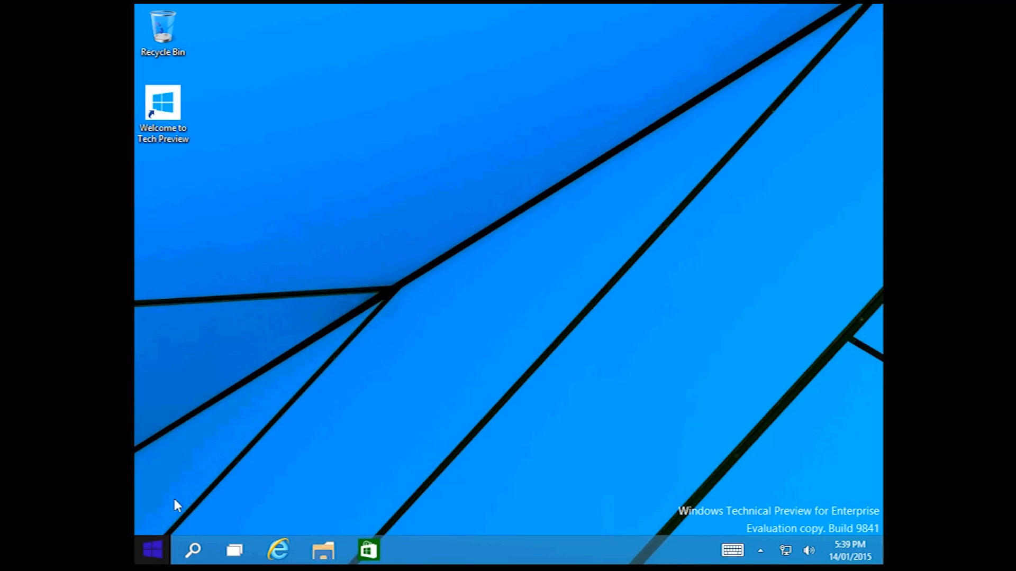
# Bring up the taskbar search pane on the Windows 10 desktop.
pyautogui.click(152, 550)
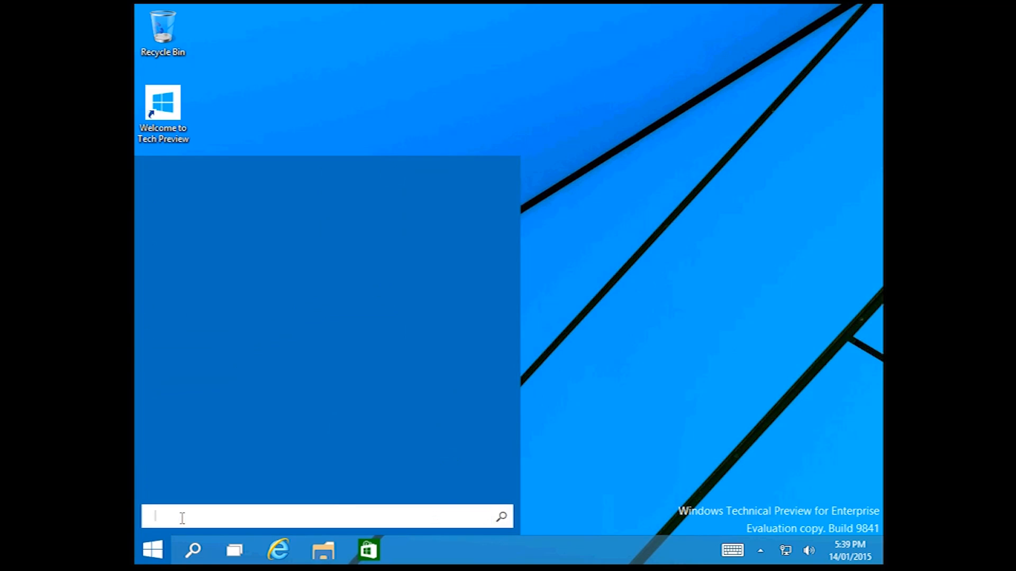
# Search for 'update' in the Start menu search box.
pyautogui.write('update')
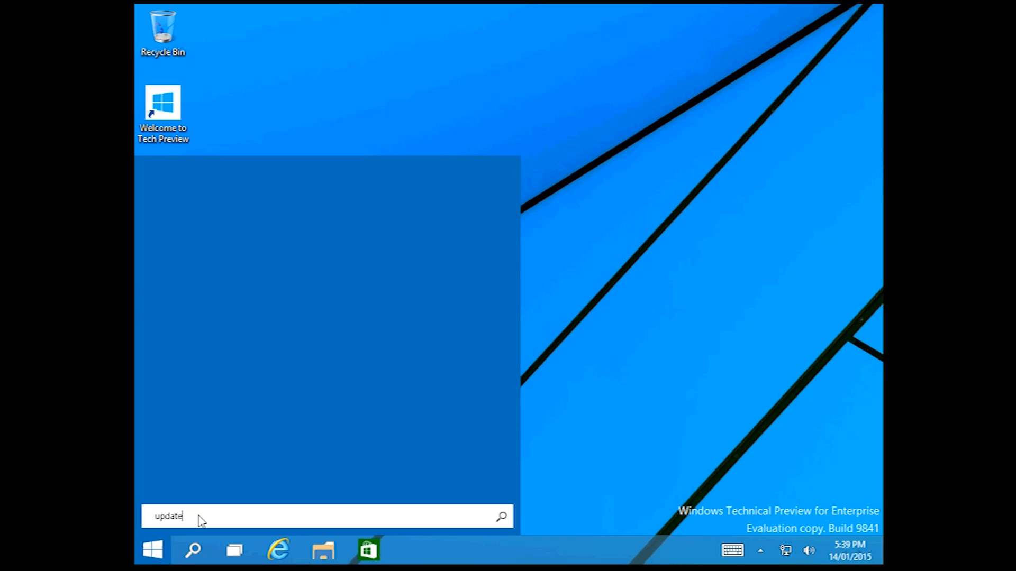
pyautogui.moveTo(223, 234)
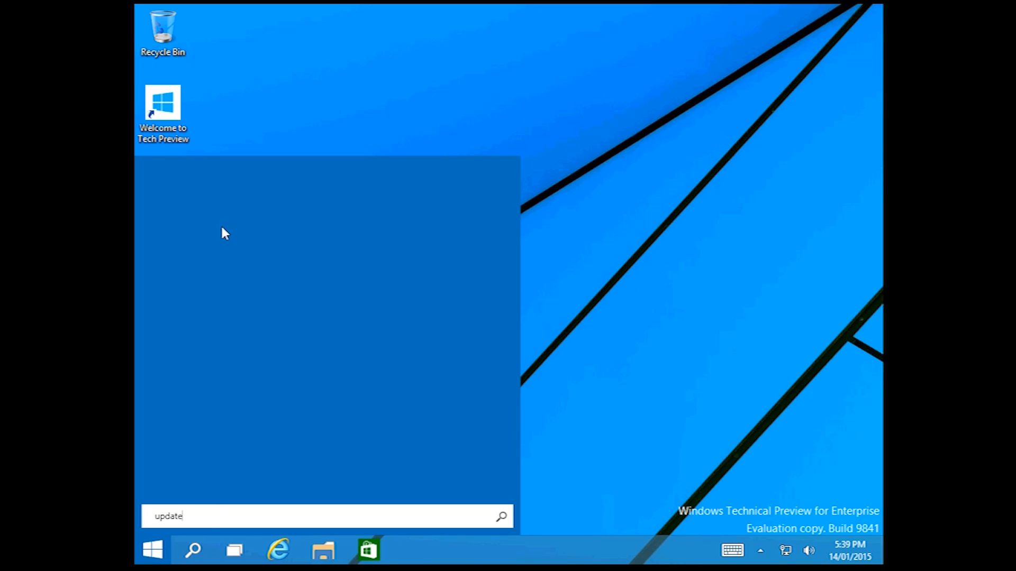
pyautogui.moveTo(225, 244)
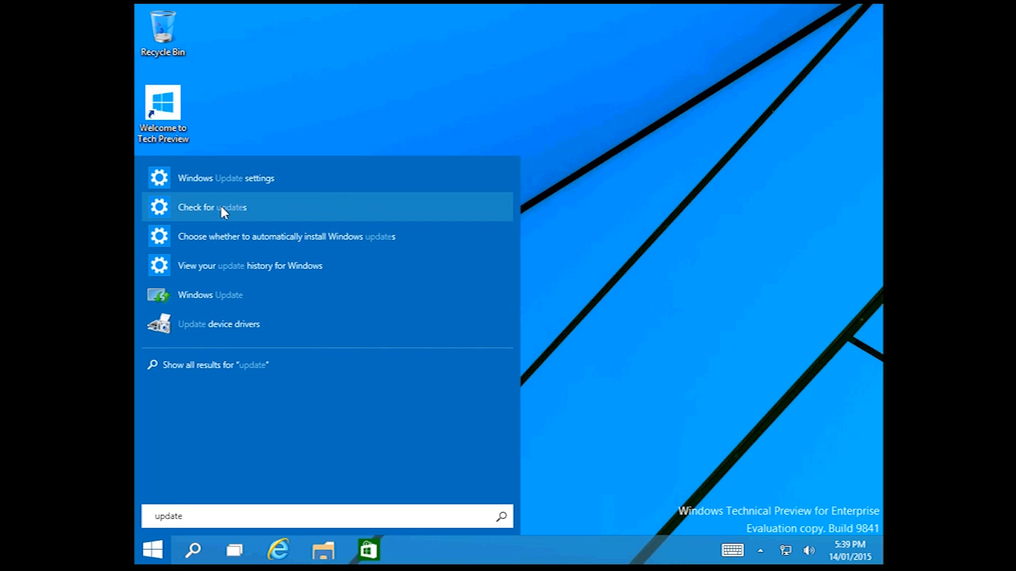
pyautogui.moveTo(214, 295)
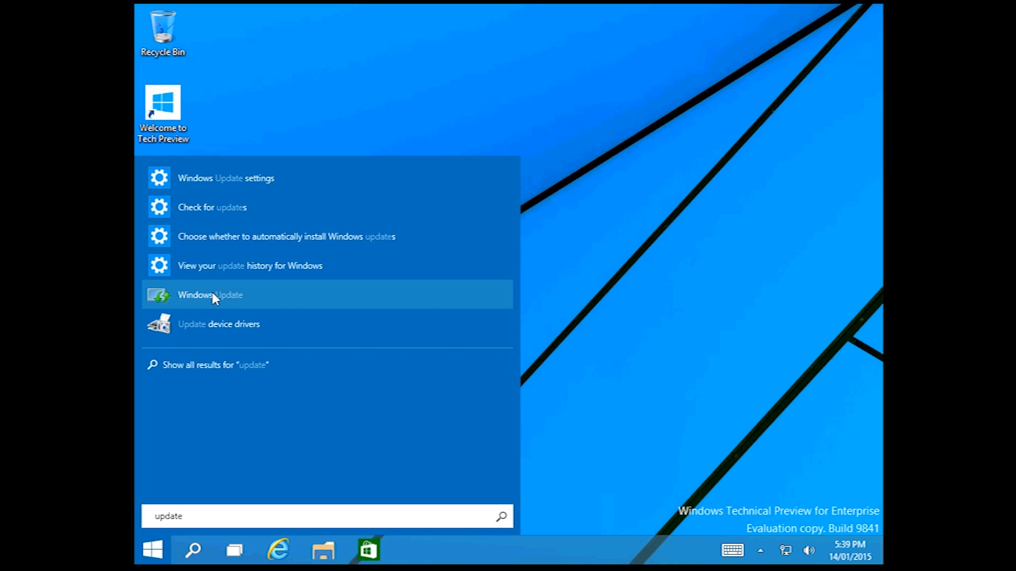
pyautogui.moveTo(204, 304)
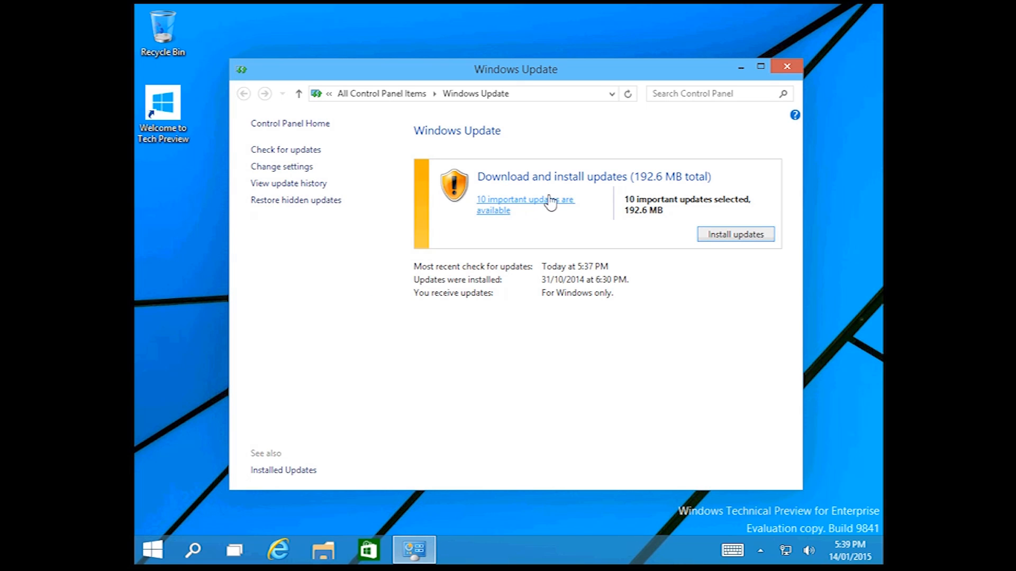
# Search 'update' from Start and go to the Check for updates page in PC settings.
pyautogui.click(152, 550)
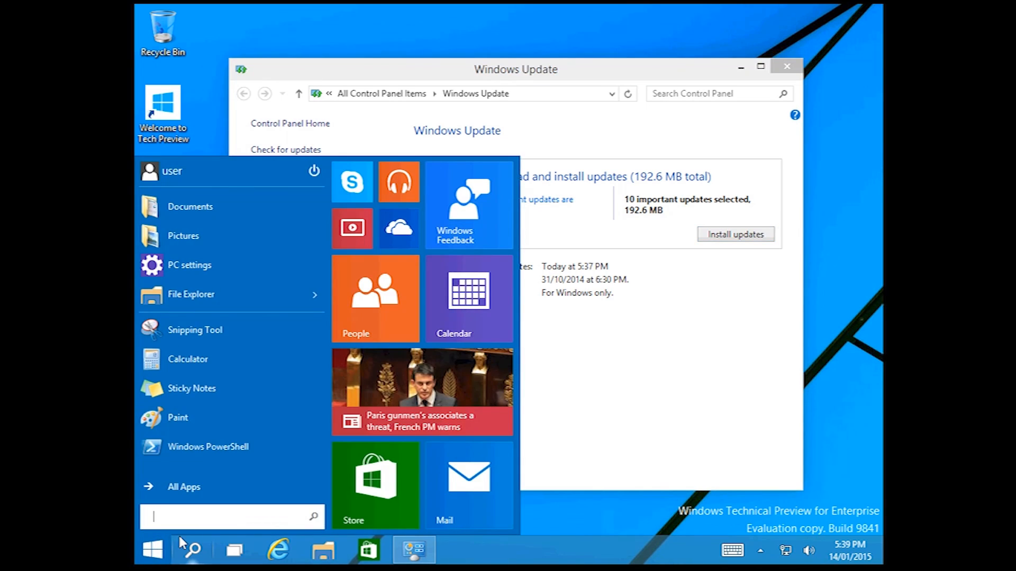
pyautogui.write('upd')
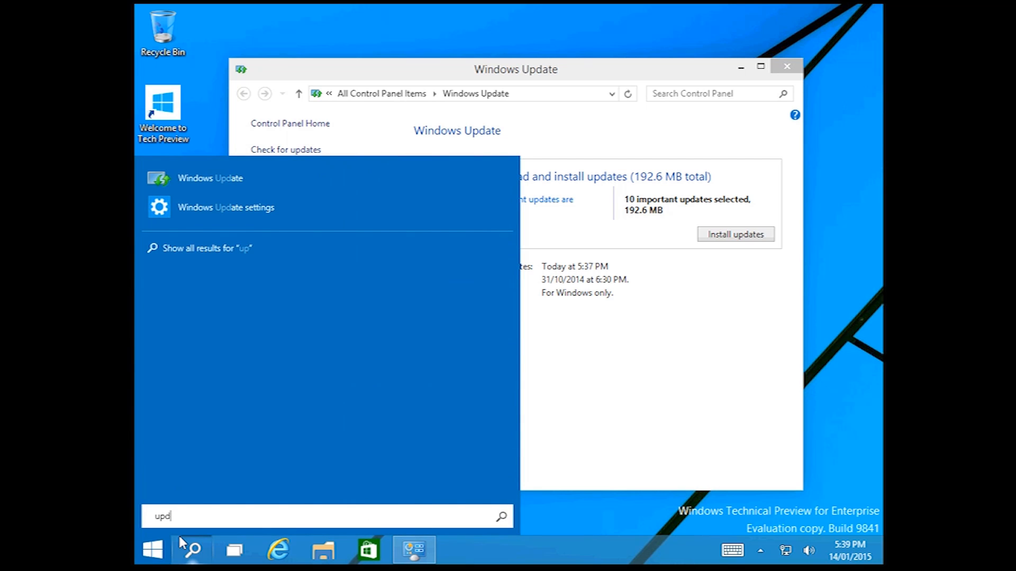
pyautogui.write('a')
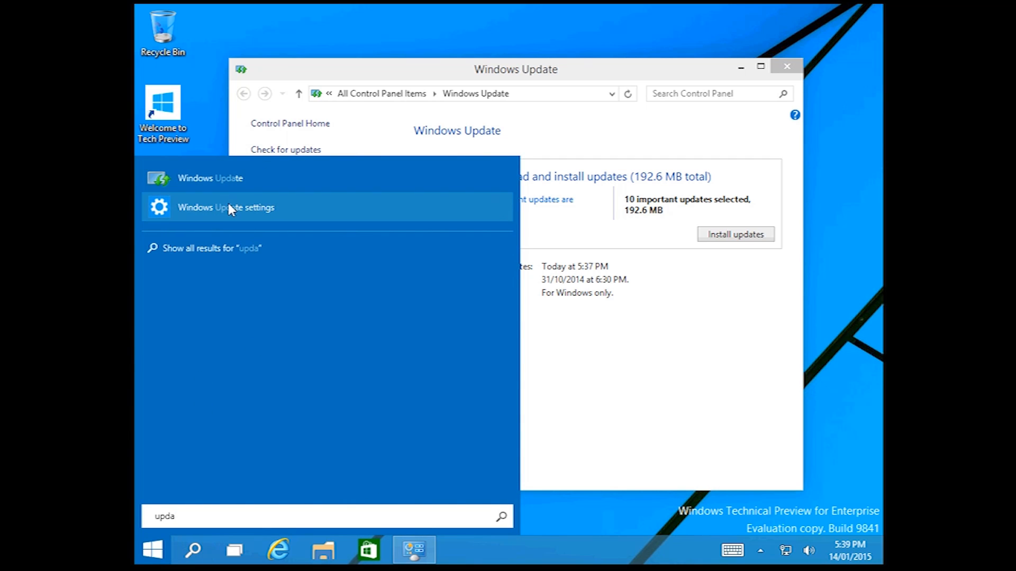
pyautogui.write('te')
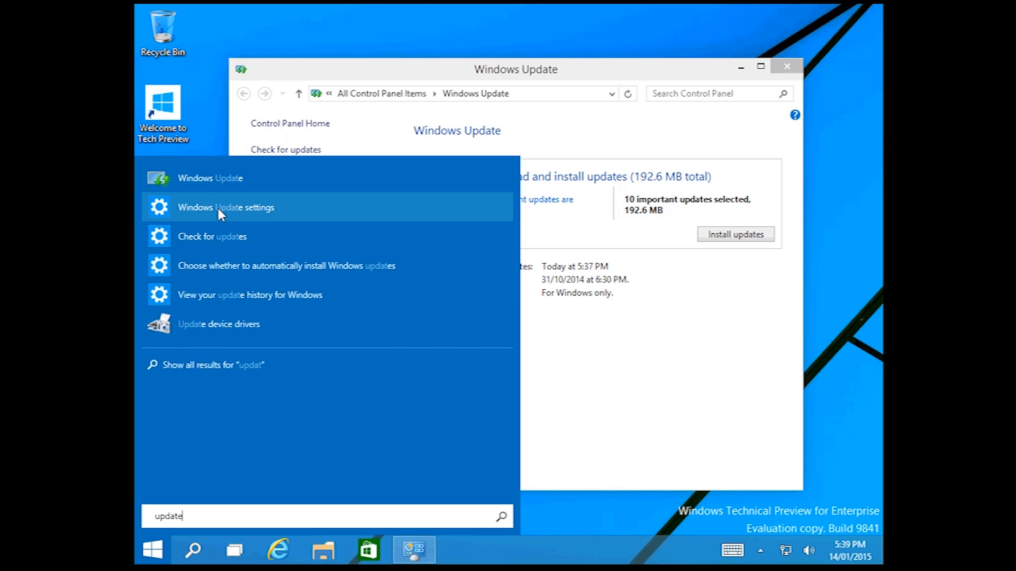
pyautogui.moveTo(207, 235)
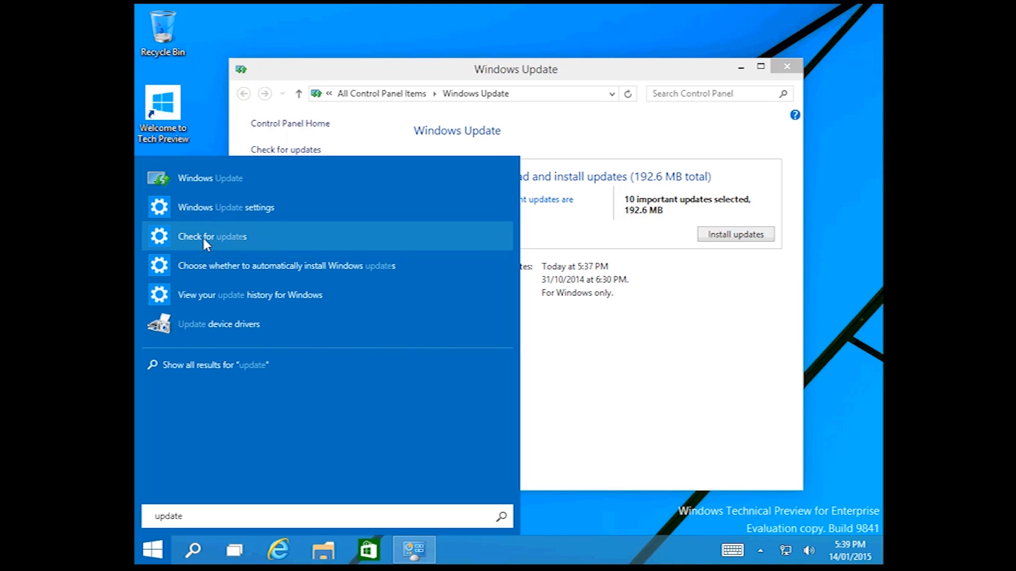
pyautogui.click(226, 207)
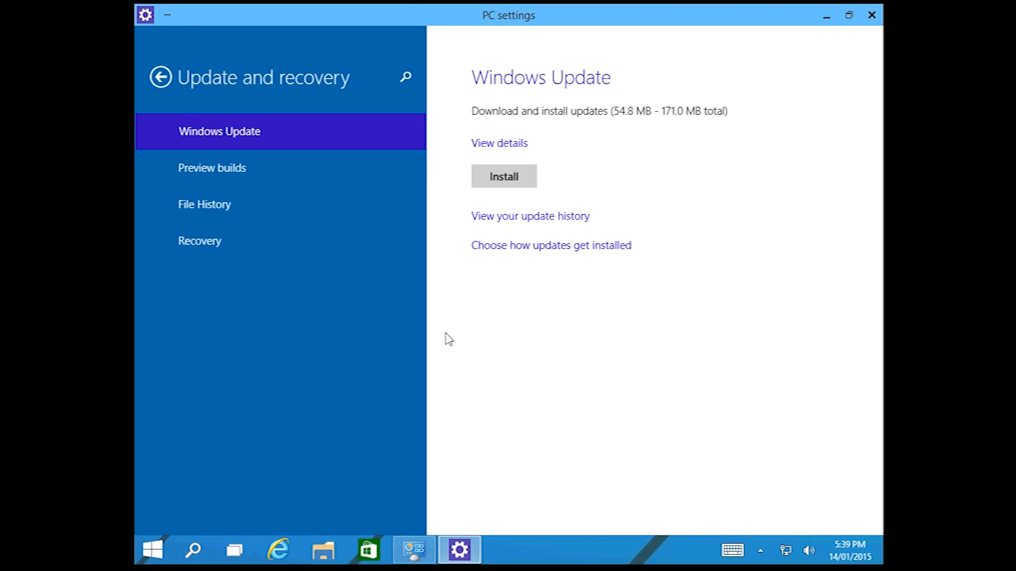
pyautogui.moveTo(670, 126)
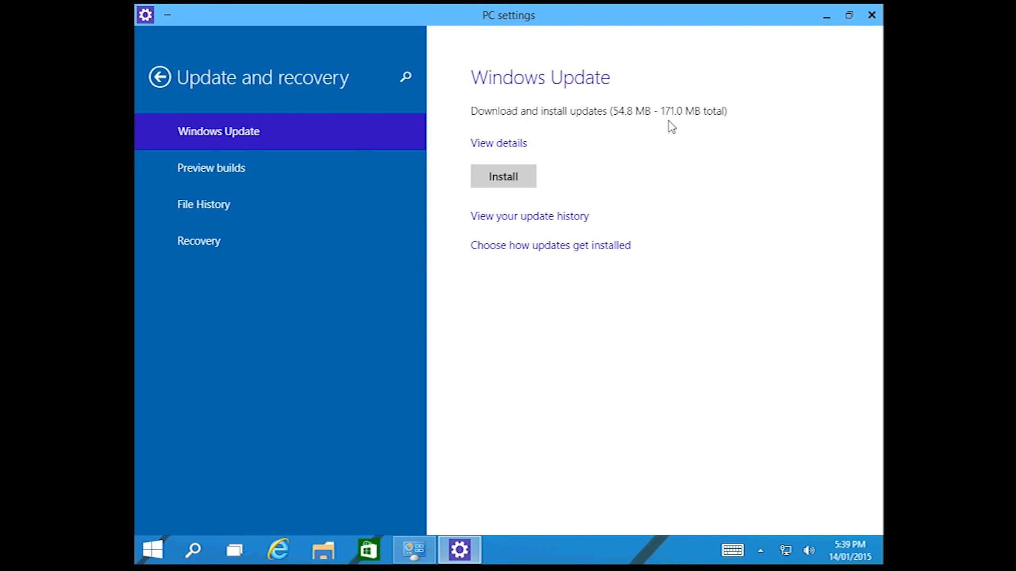
pyautogui.moveTo(828, 44)
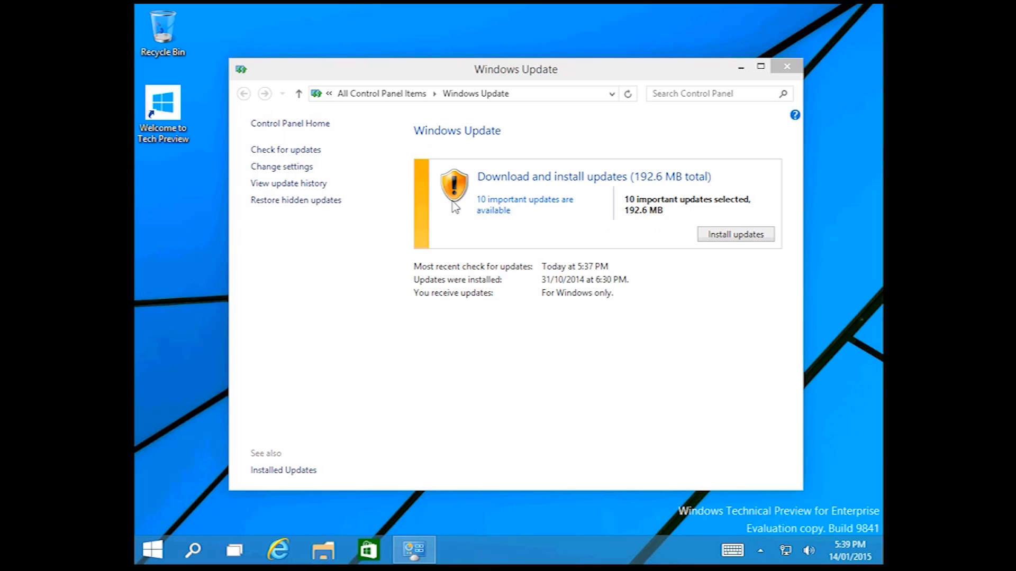
# Review the list of 10 important updates (192.6 MB) and install them all.
pyautogui.click(524, 204)
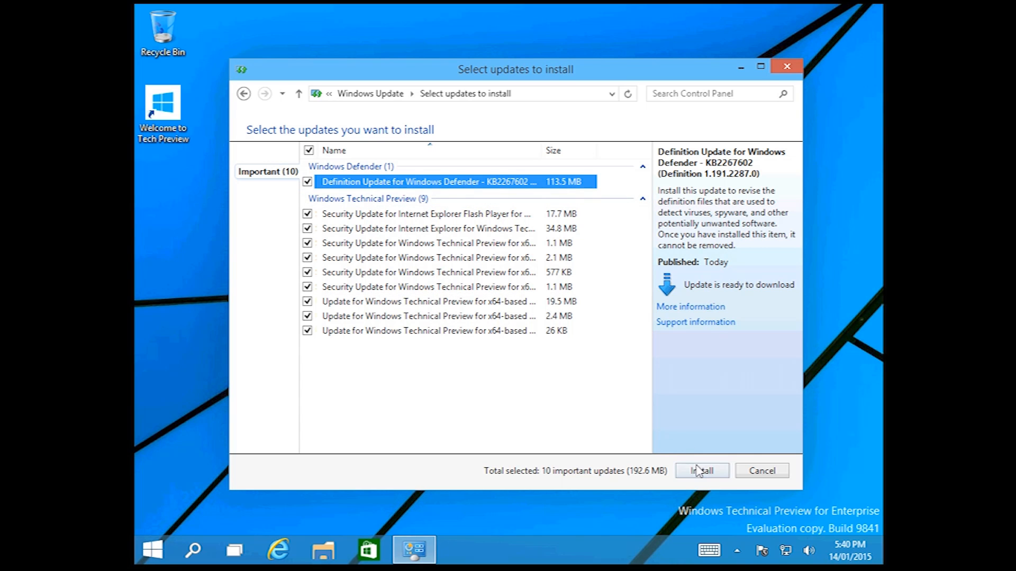
pyautogui.click(700, 470)
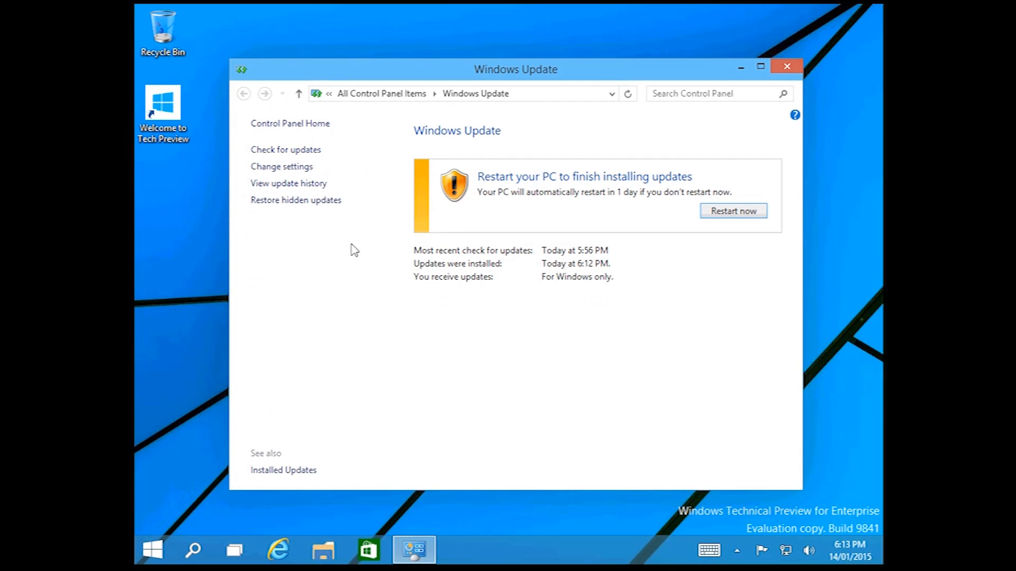
pyautogui.moveTo(709, 232)
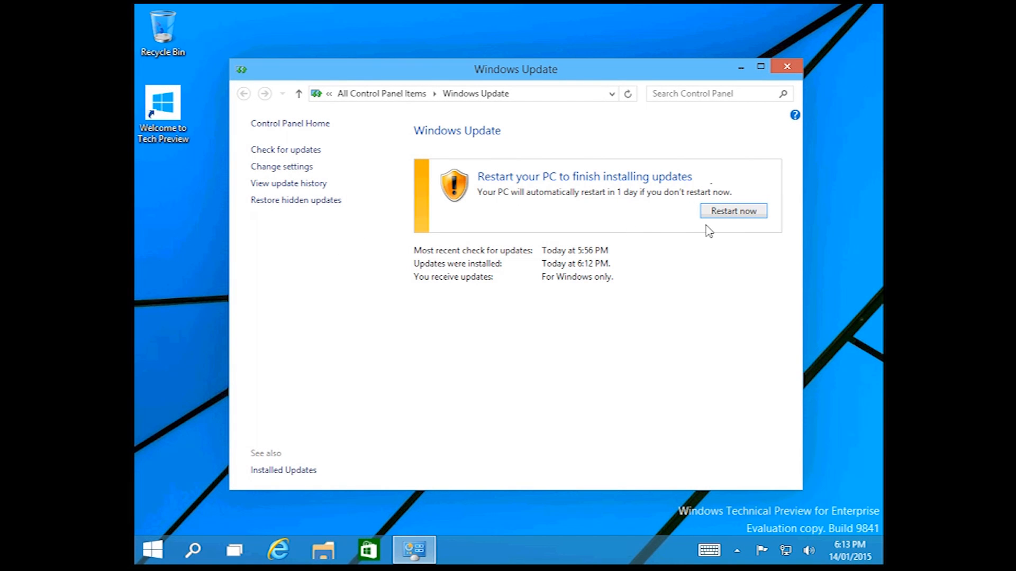
pyautogui.moveTo(637, 188)
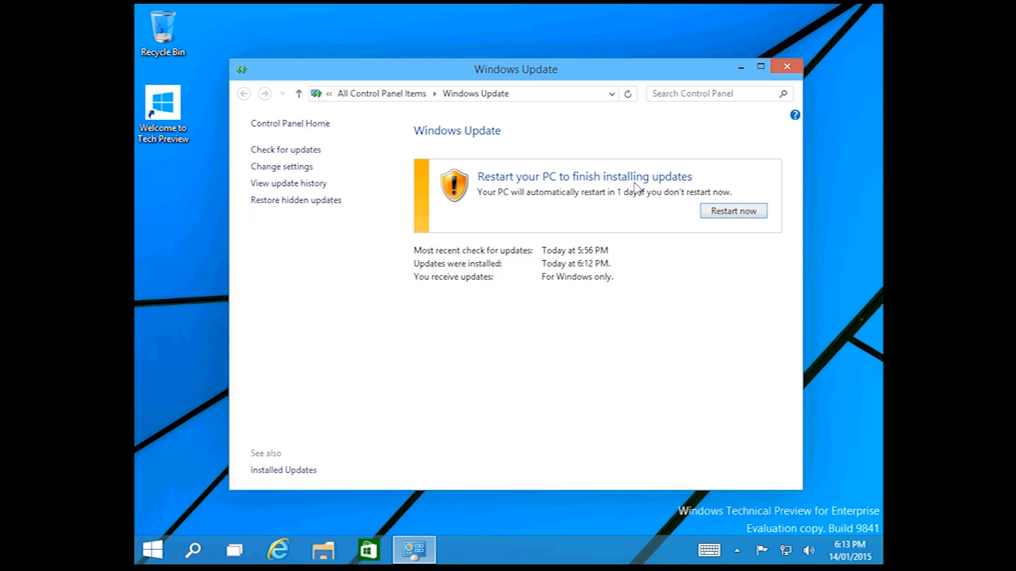
pyautogui.moveTo(732, 211)
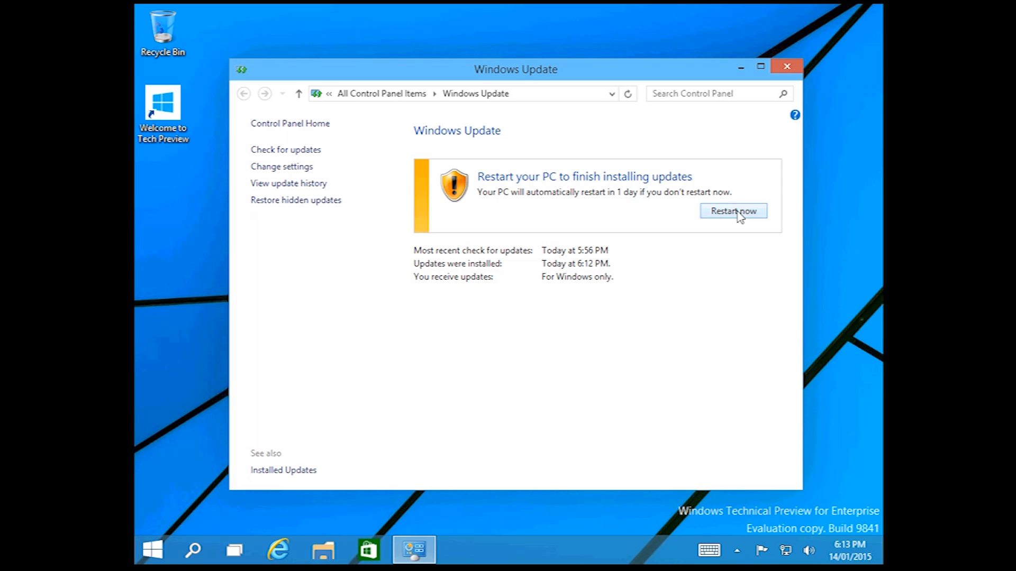
# Restart the PC now to finish installing the updates.
pyautogui.click(732, 210)
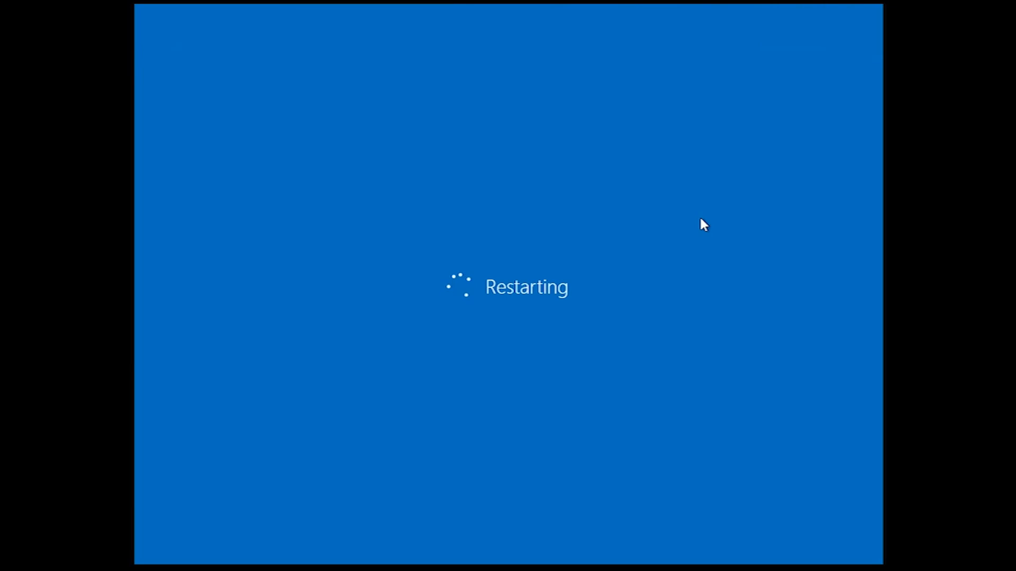